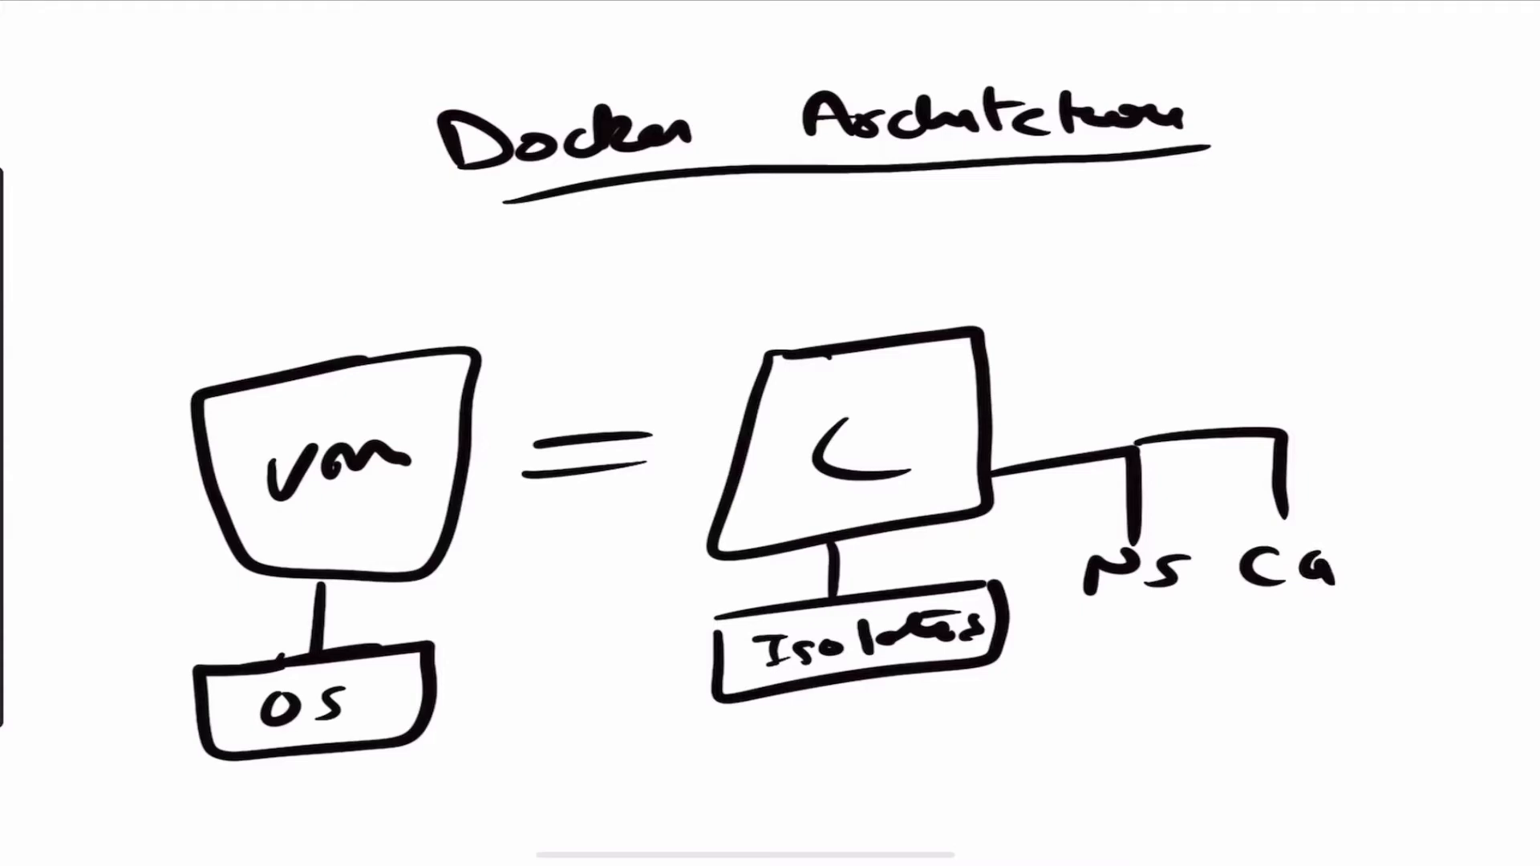
Step: Draw a connector line from the VM box and write the note 'mrl,c' beside it
left_click_drag(461, 353, 565, 310)
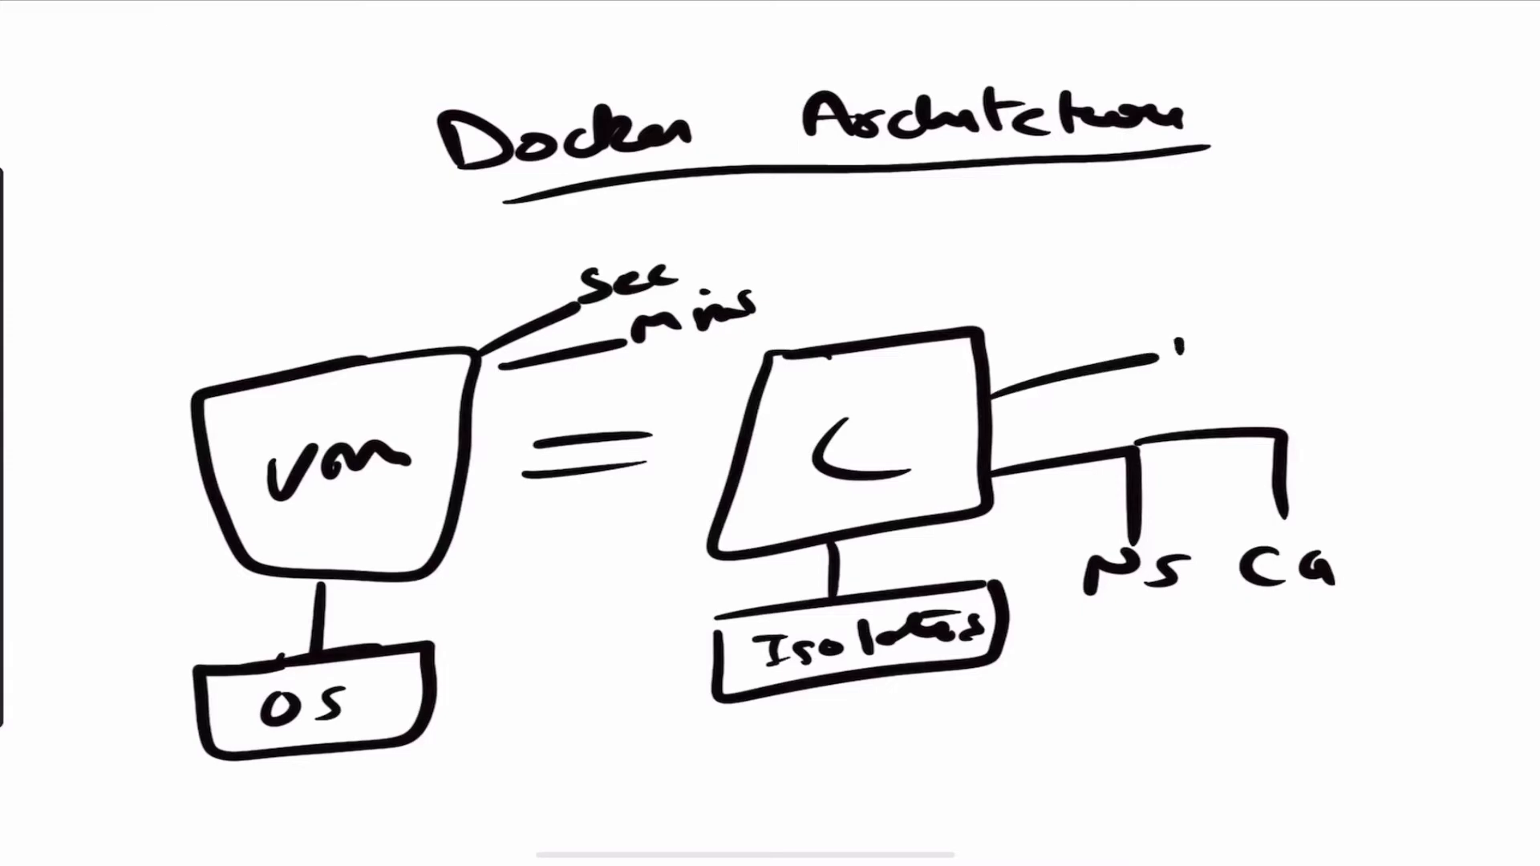
type("mrl,c")
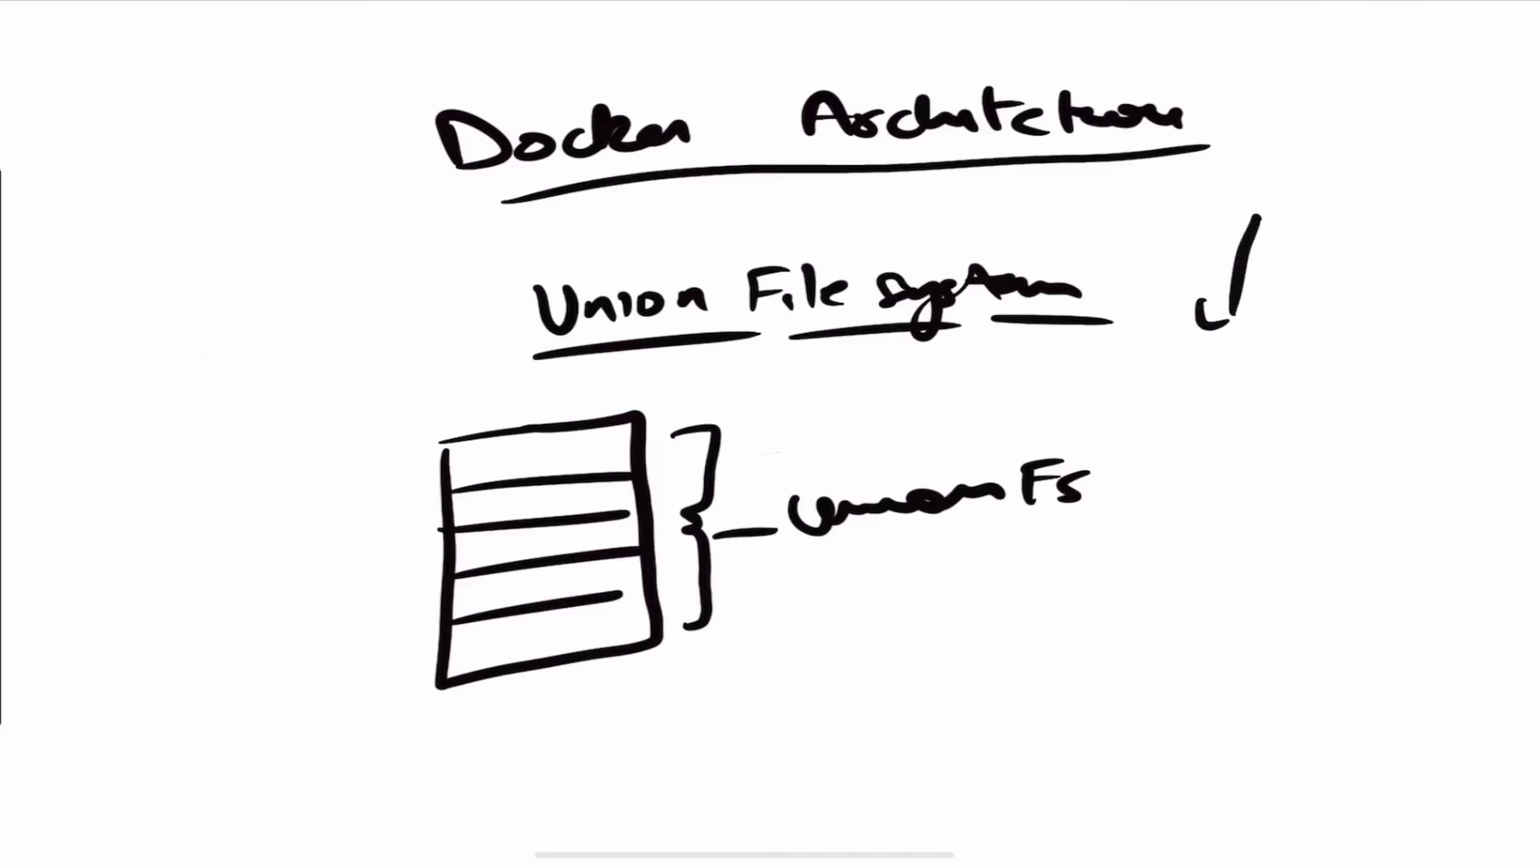
Step: Write the label 'Pod' above the downward arrow beside the Union File System heading
type("Pod")
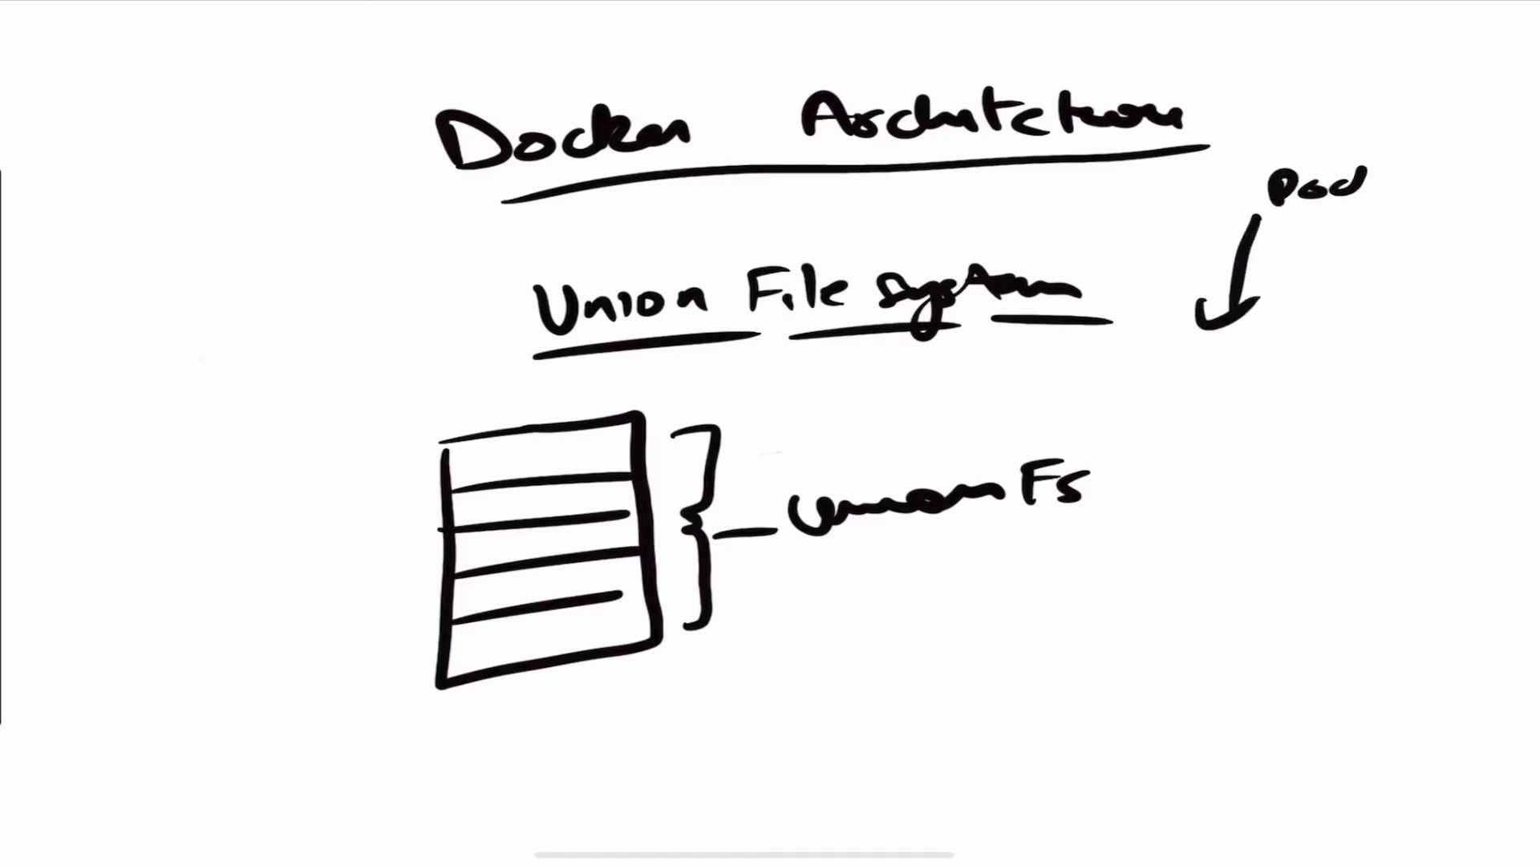